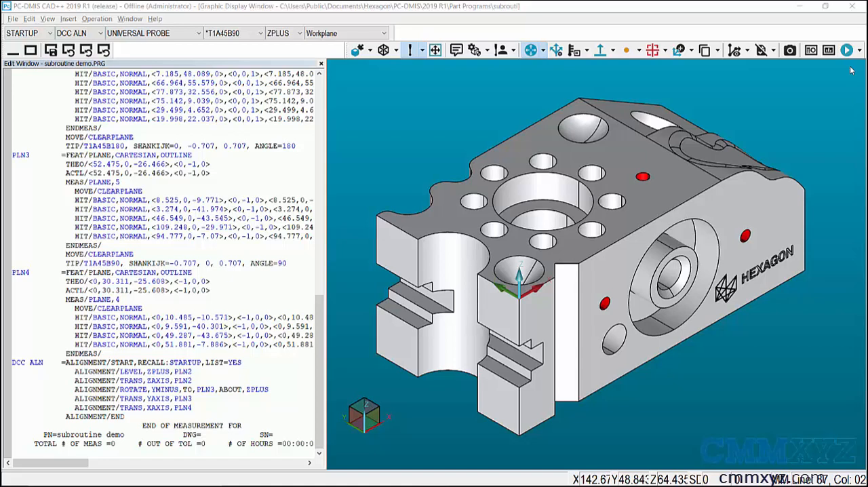
pyautogui.moveTo(342, 318)
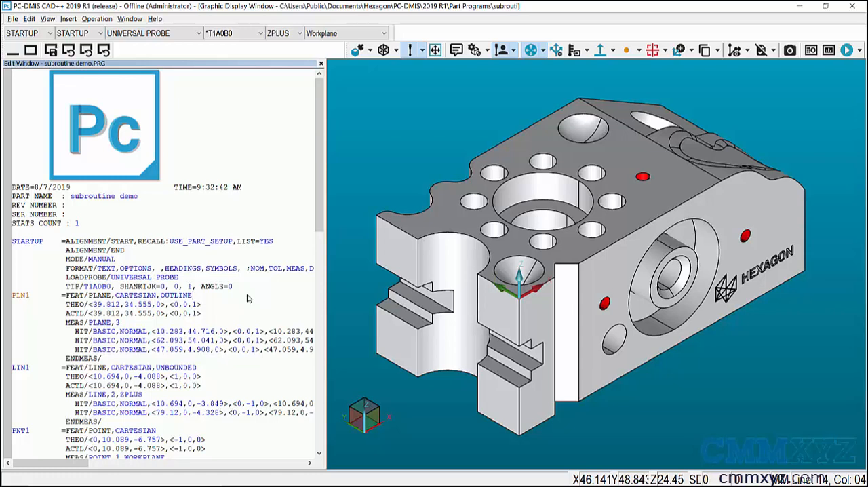
# Step: Place the edit cursor right after the TIP/T1A0B0 line in the STARTUP block
pyautogui.click(193, 295)
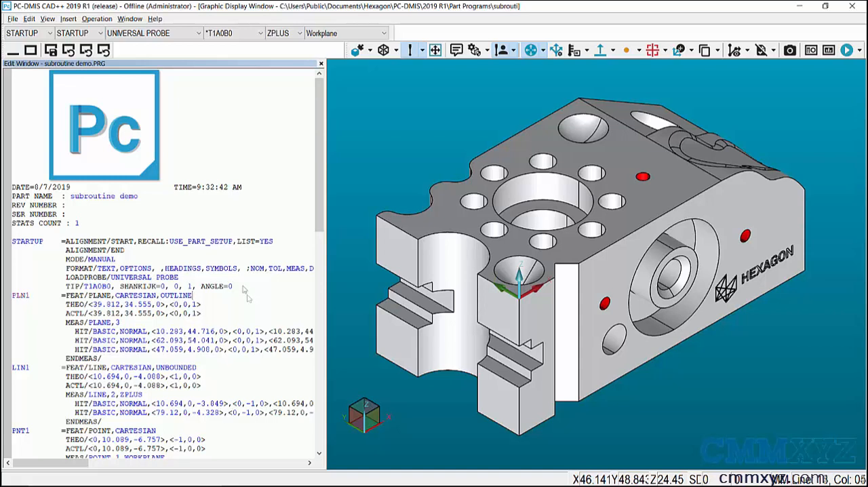
pyautogui.click(231, 285)
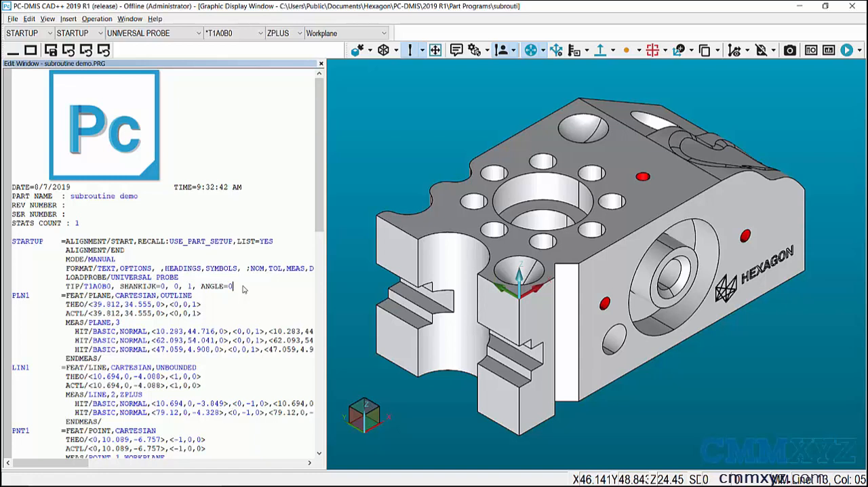
pyautogui.moveTo(282, 293)
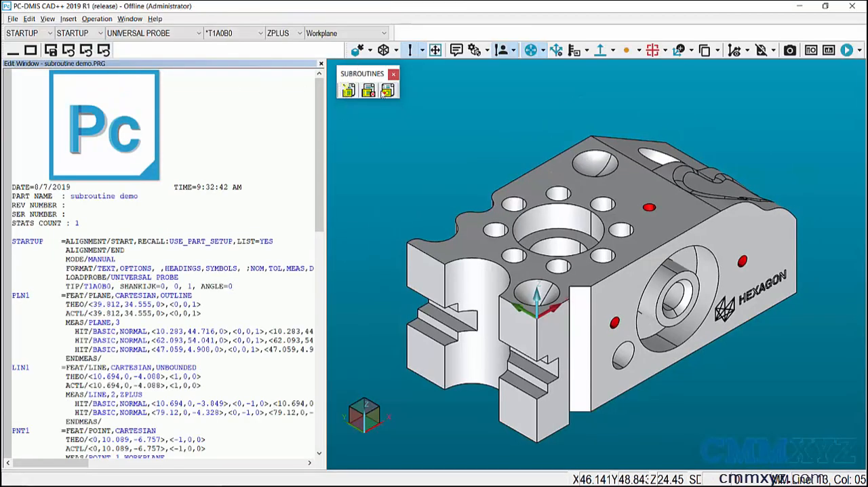
pyautogui.click(234, 285)
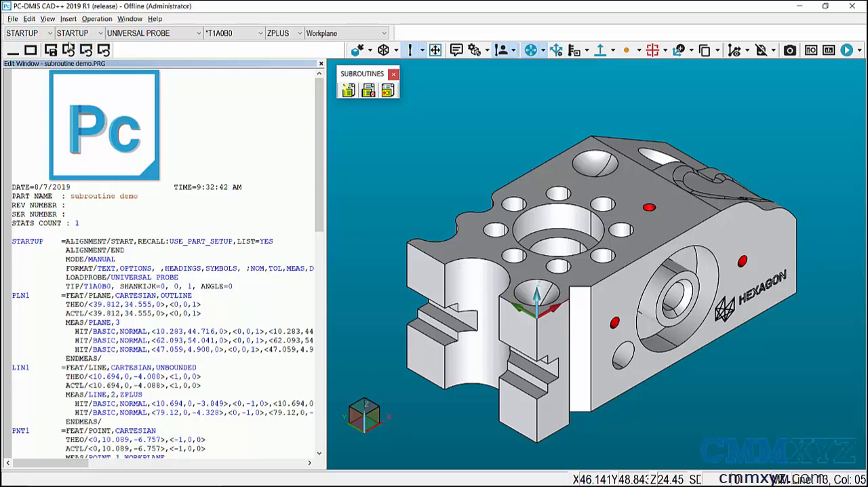
pyautogui.click(68, 19)
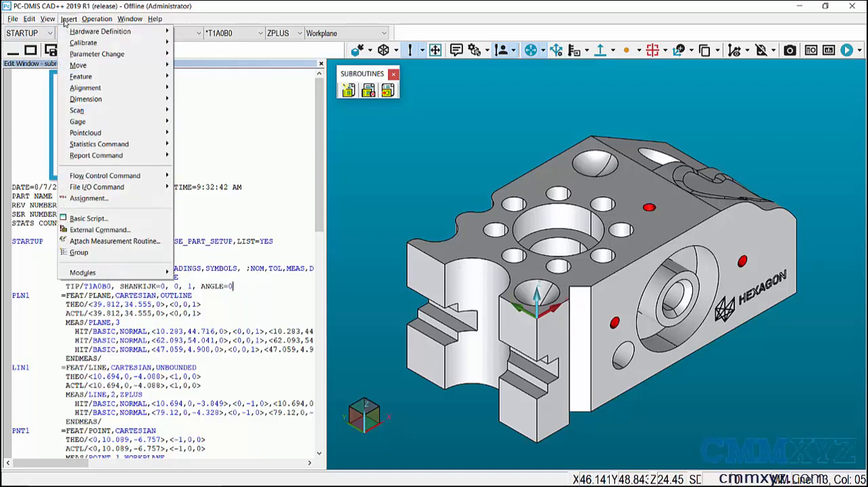
pyautogui.moveTo(104, 175)
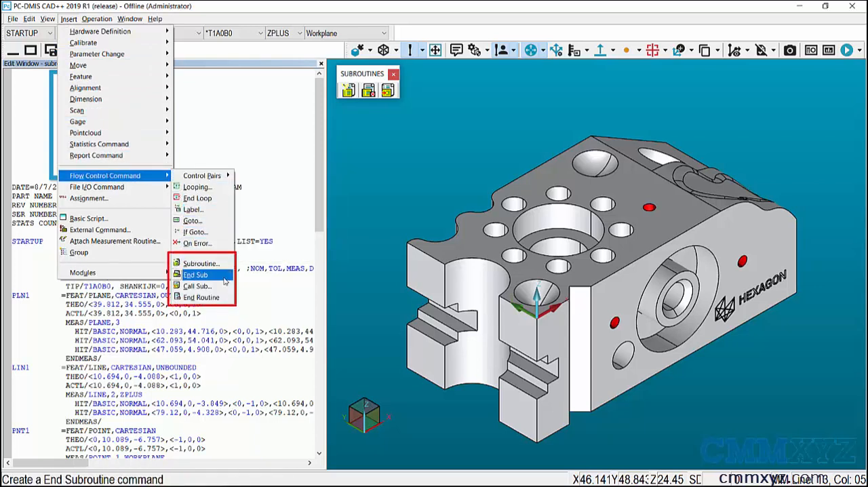
pyautogui.moveTo(197, 285)
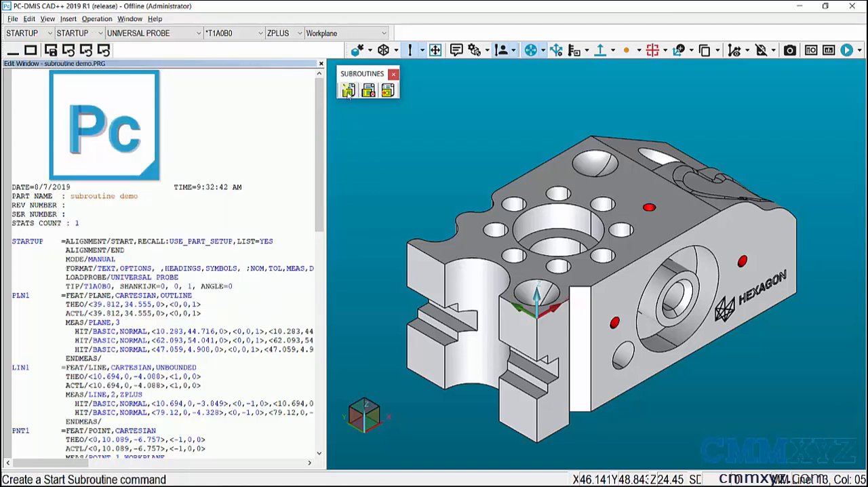
pyautogui.moveTo(347, 90)
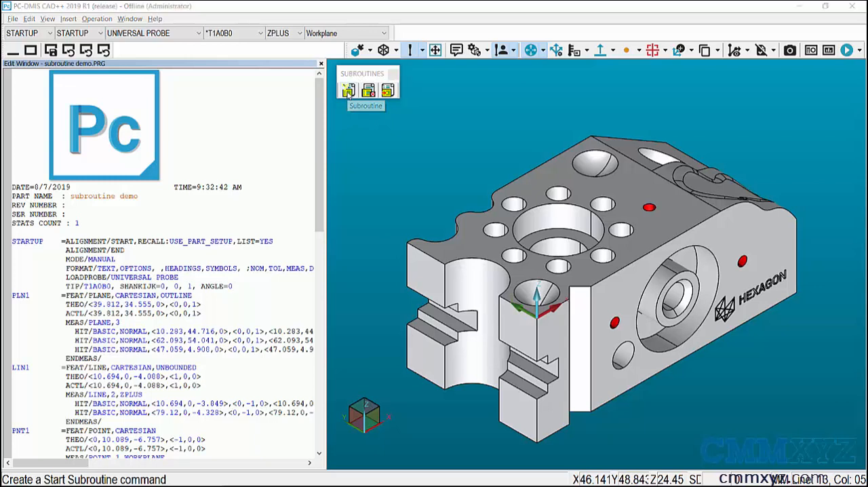
# Step: Insert a new subroutine named 'alignments' into the routine
pyautogui.click(348, 89)
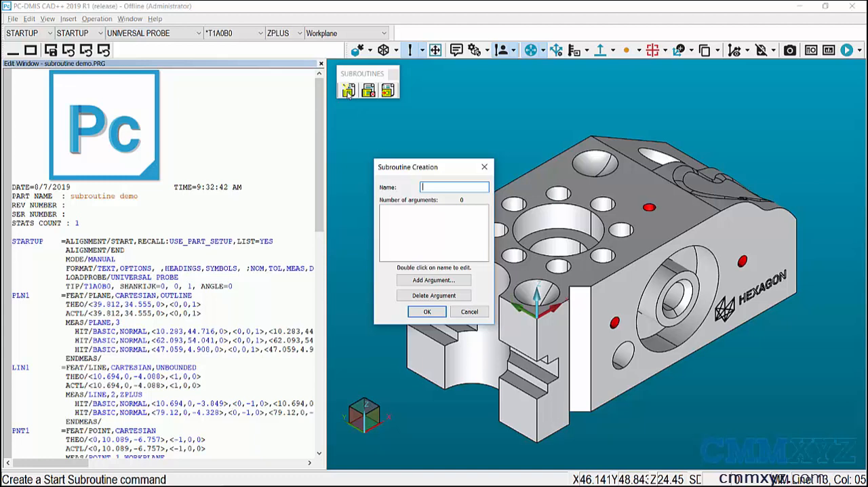
pyautogui.write('alignments')
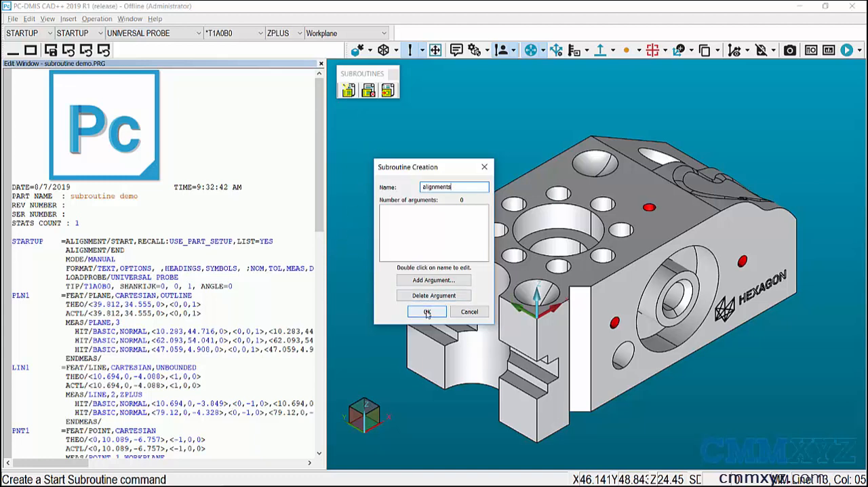
pyautogui.click(427, 312)
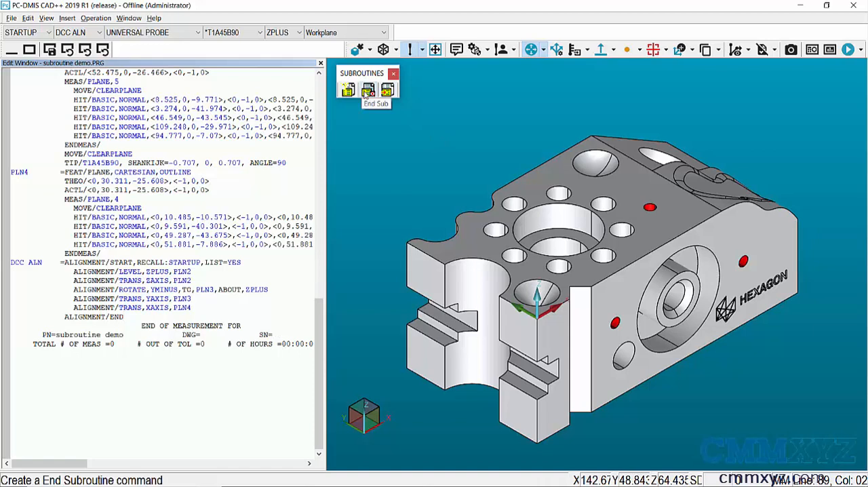
# Step: Insert ENDSUB after the ALIGNMENT/END of the DCC ALN block
pyautogui.click(388, 89)
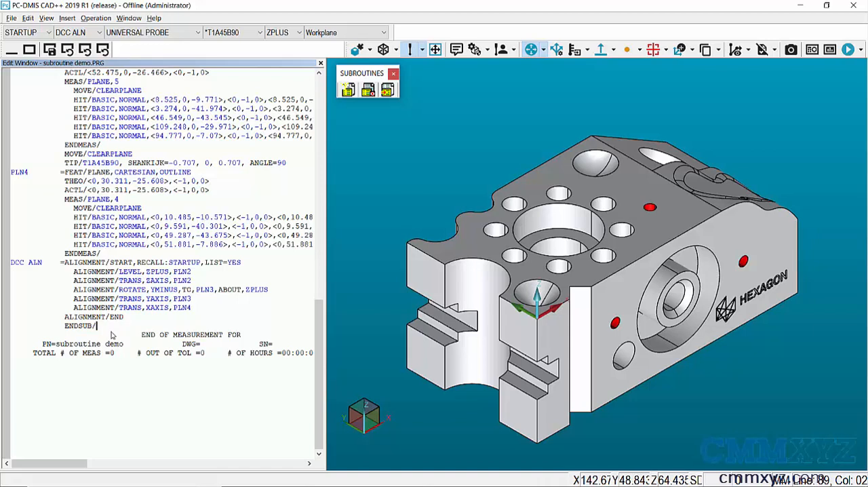
pyautogui.moveTo(129, 337)
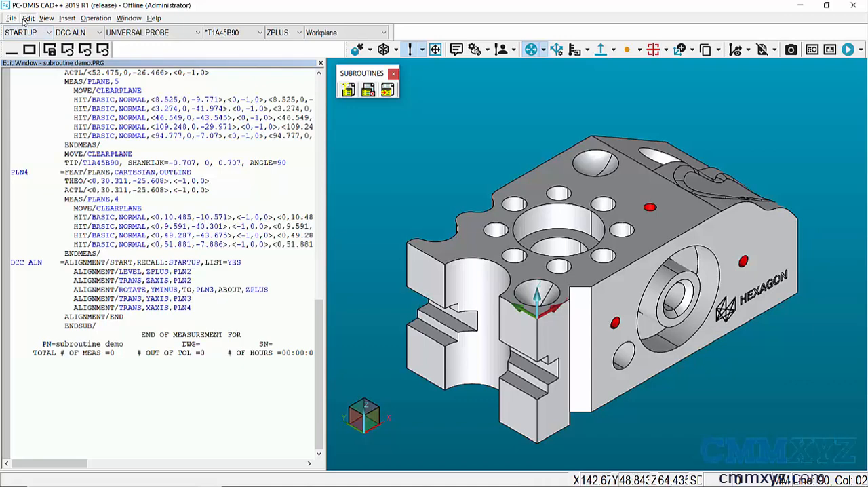
# Step: Set the Subroutine Directory search path to a specified PC-DMIS 2019 R1 documents folder
pyautogui.click(29, 18)
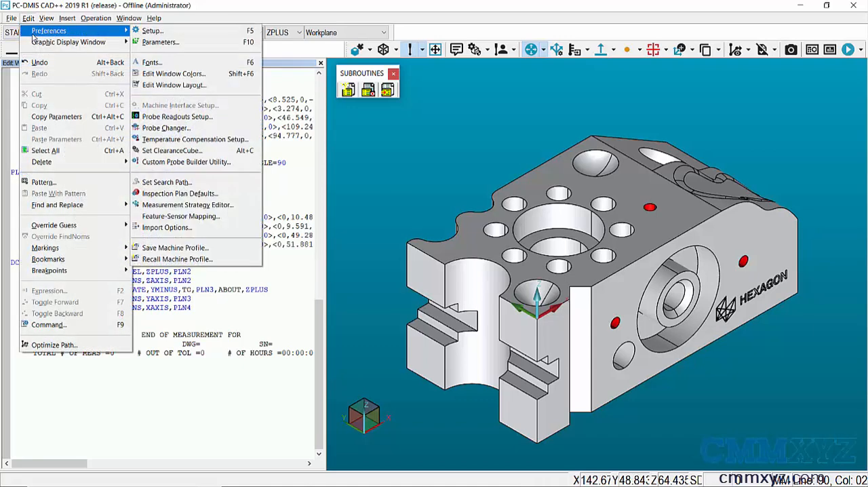
pyautogui.moveTo(160, 42)
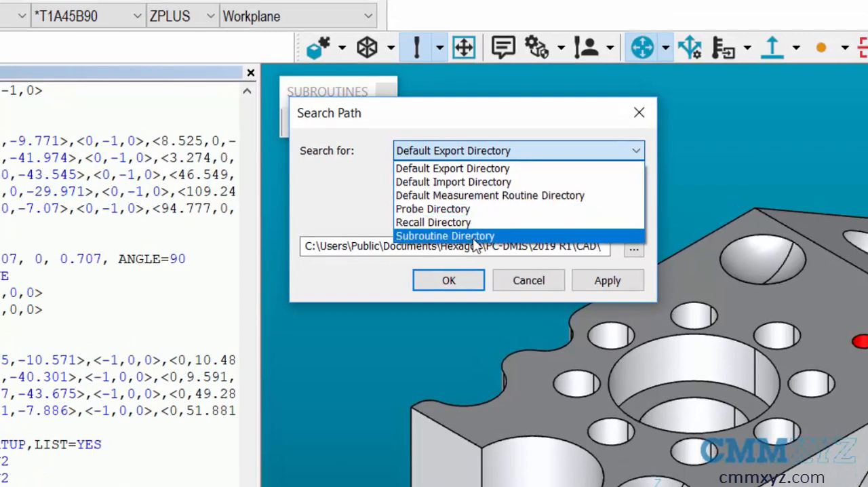
pyautogui.click(445, 236)
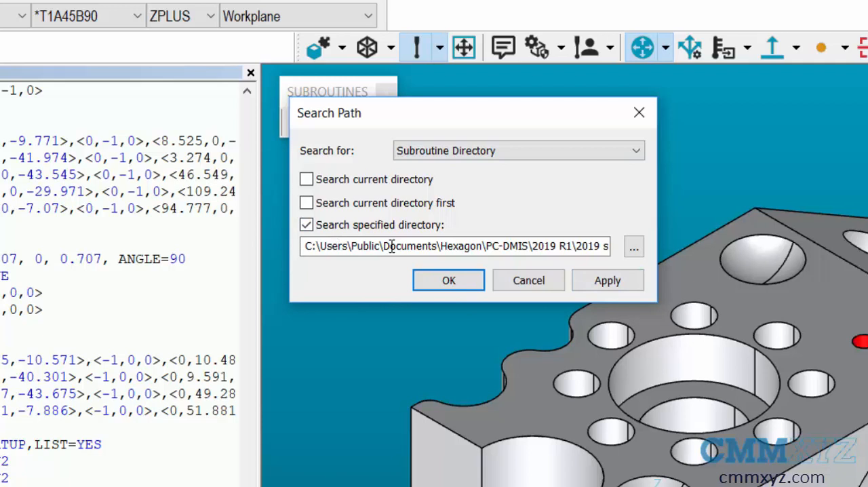
pyautogui.click(454, 247)
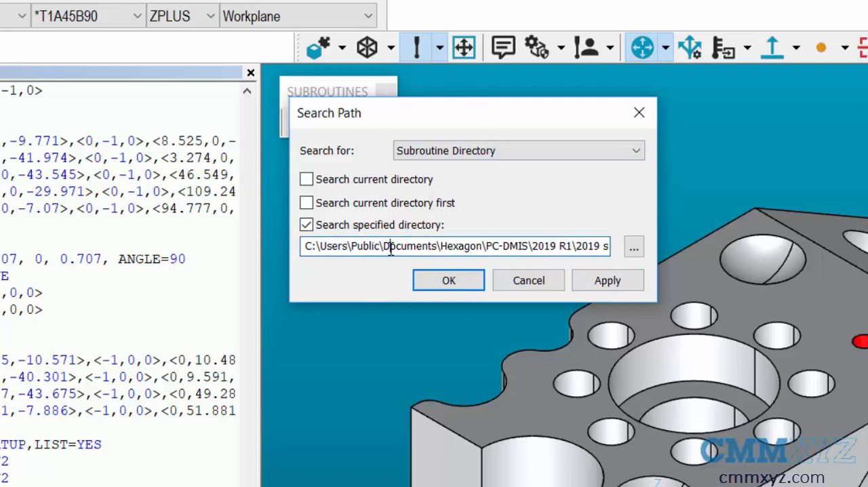
pyautogui.tripleClick(454, 246)
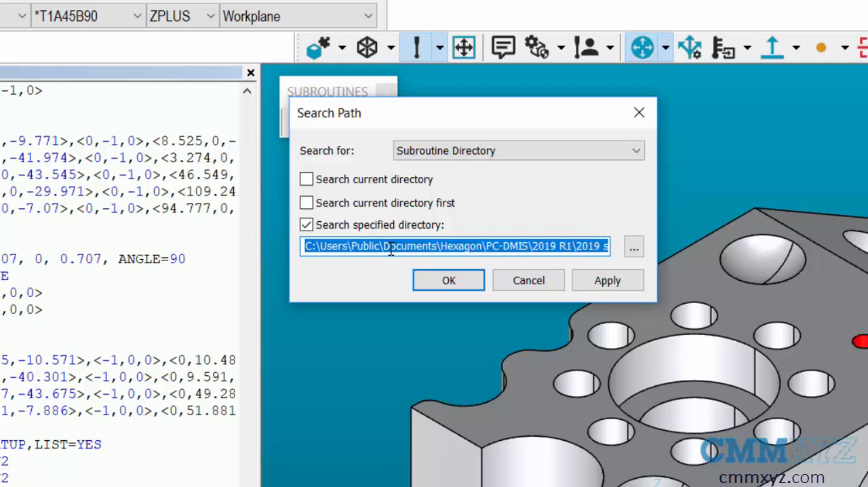
pyautogui.moveTo(578, 79)
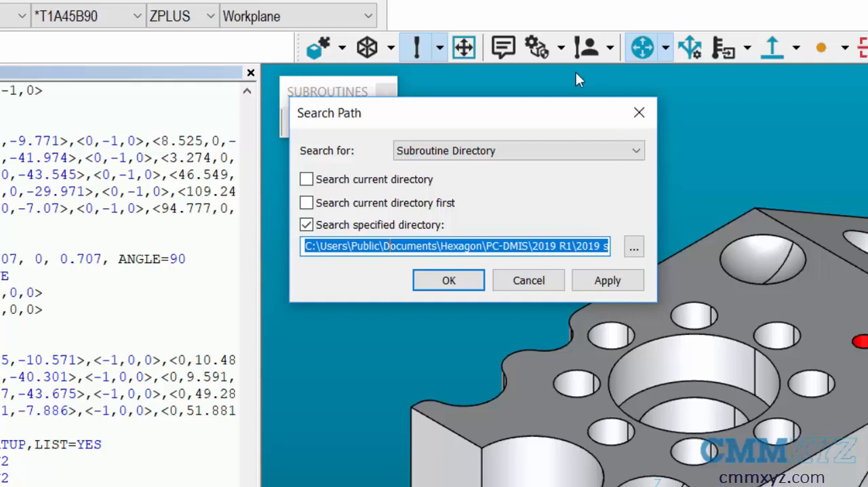
pyautogui.moveTo(352, 284)
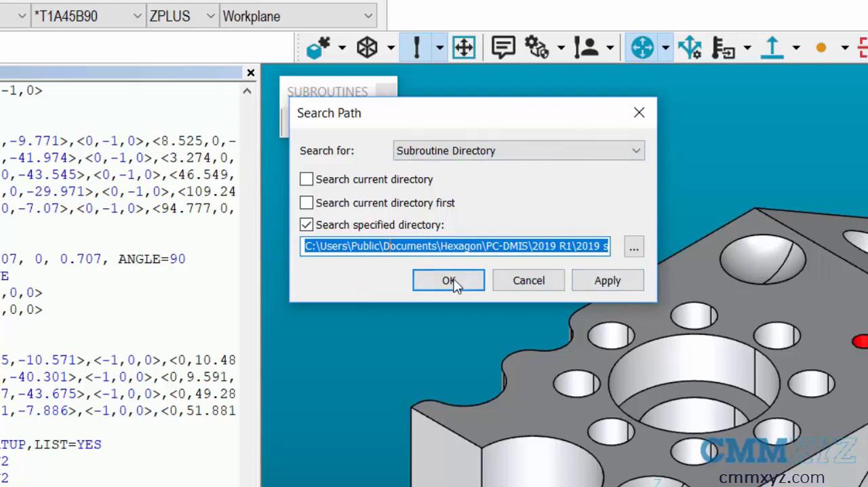
pyautogui.click(447, 281)
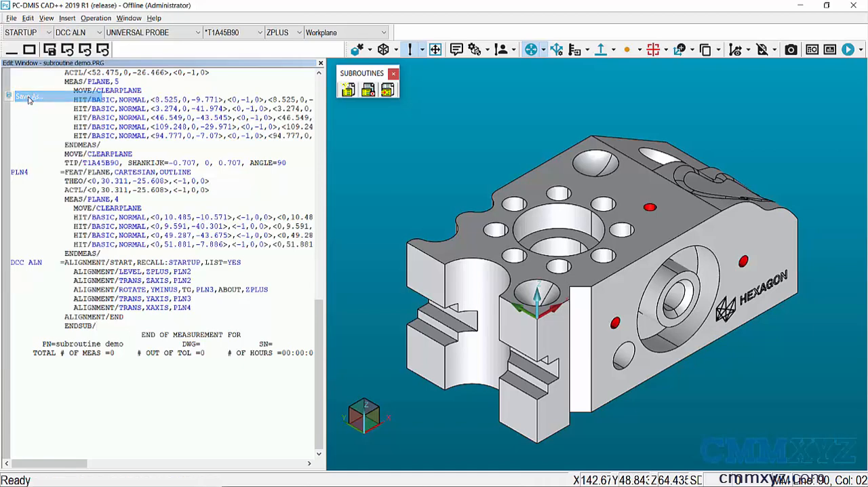
# Step: Save the routine with Save As into the '2019 subroutines' folder
pyautogui.click(29, 97)
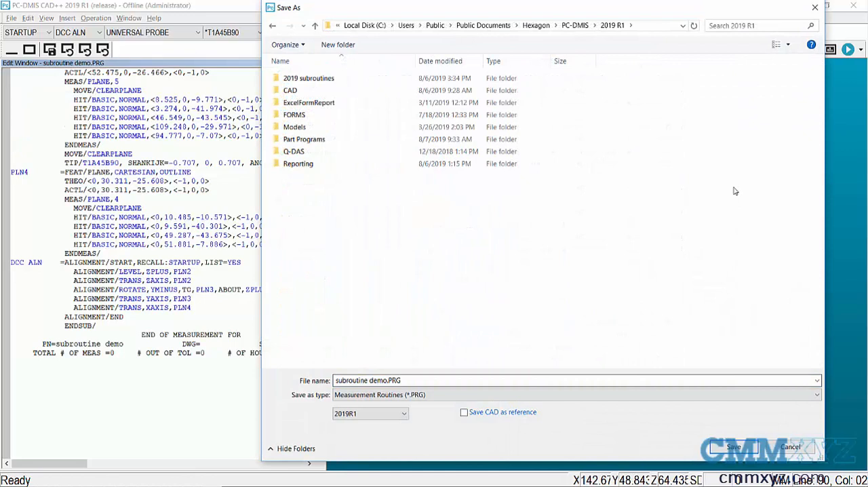
pyautogui.click(309, 78)
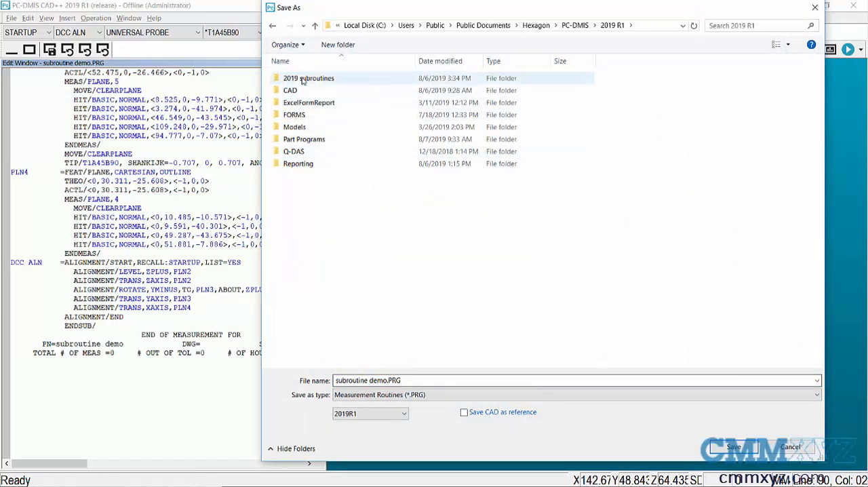
pyautogui.doubleClick(309, 78)
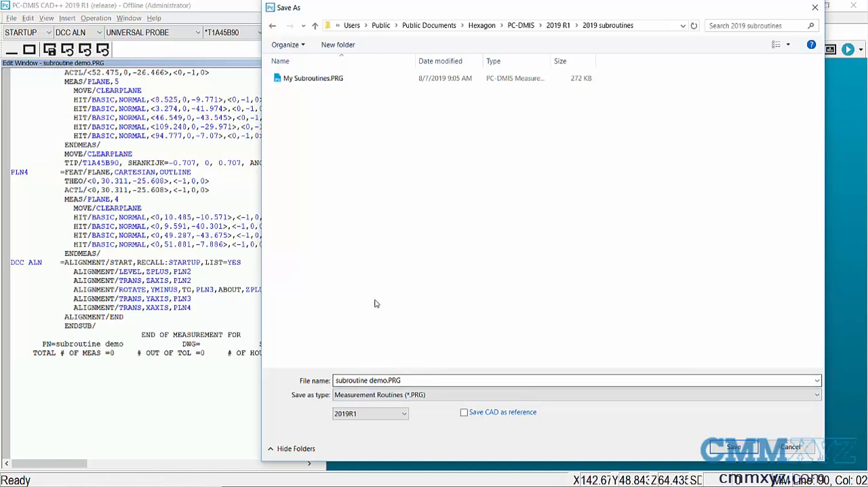
pyautogui.moveTo(272, 315)
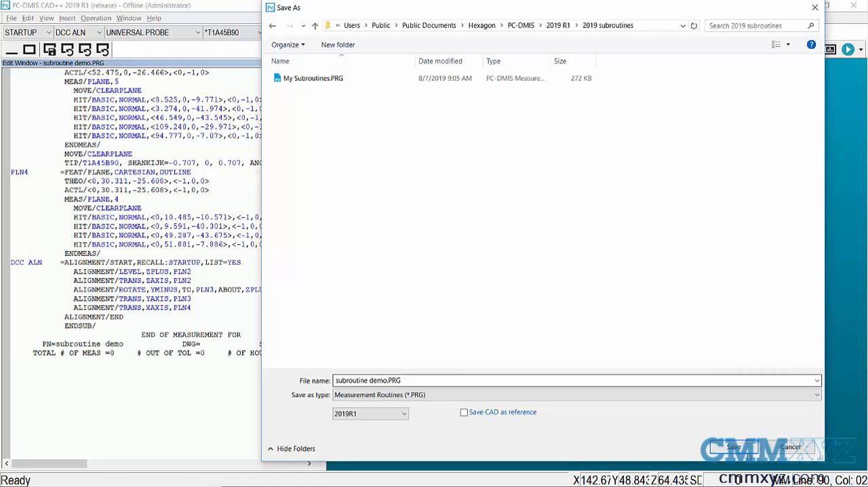
pyautogui.click(733, 447)
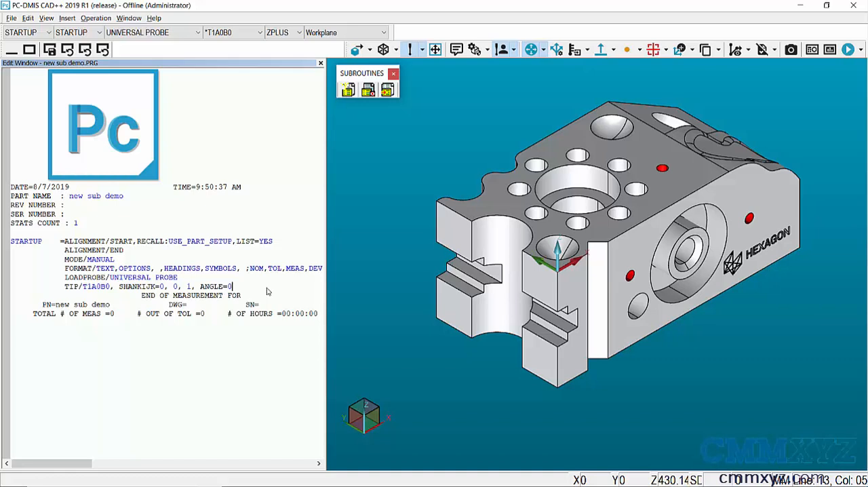
pyautogui.moveTo(281, 259)
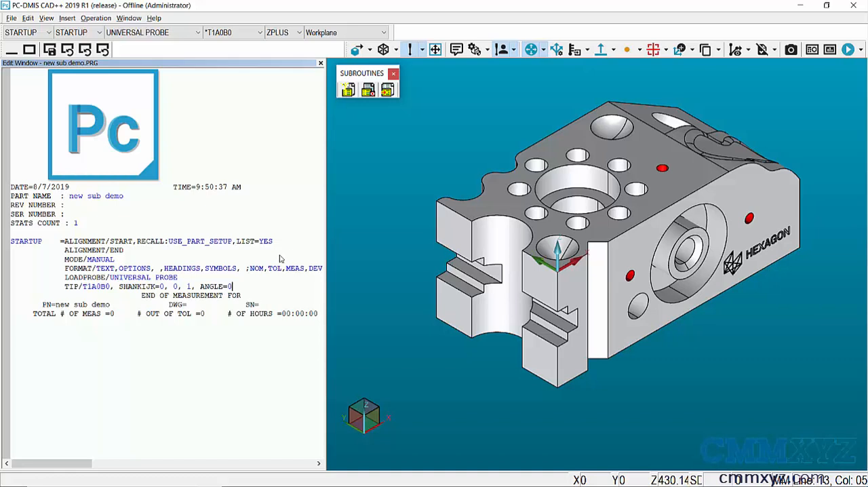
pyautogui.moveTo(388, 89)
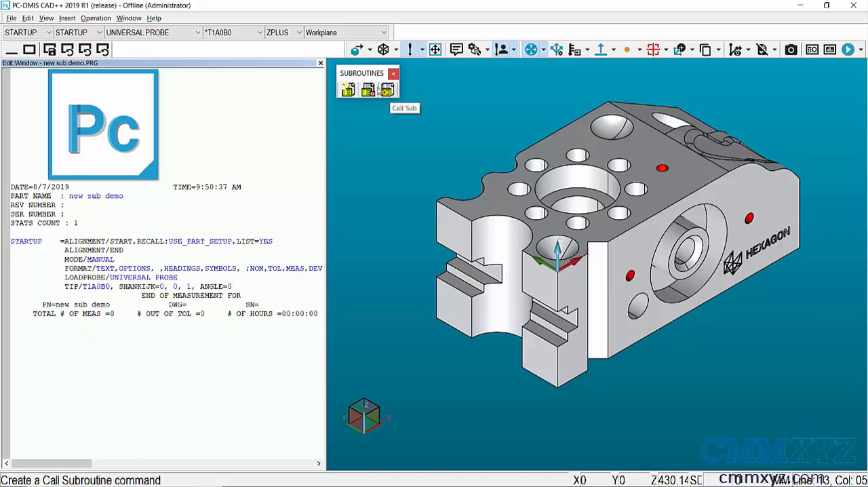
# Step: Open the Call Subroutine dialog from Insert > Flow Control Command
pyautogui.click(68, 19)
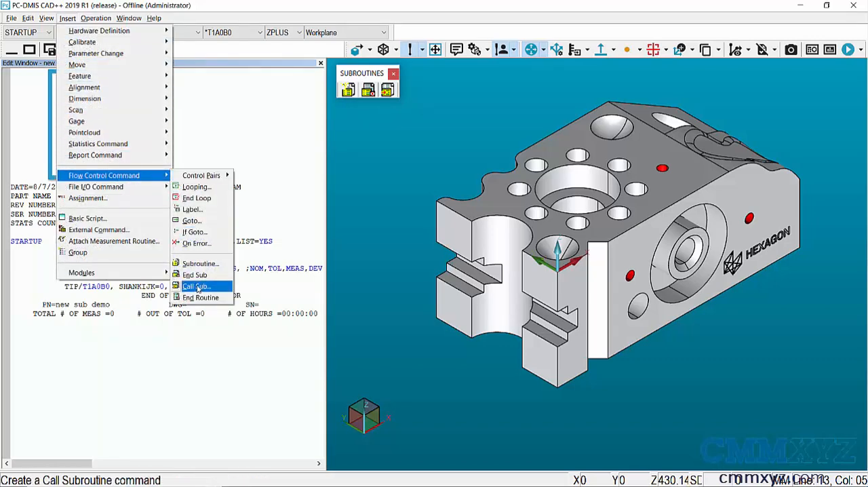
pyautogui.click(196, 286)
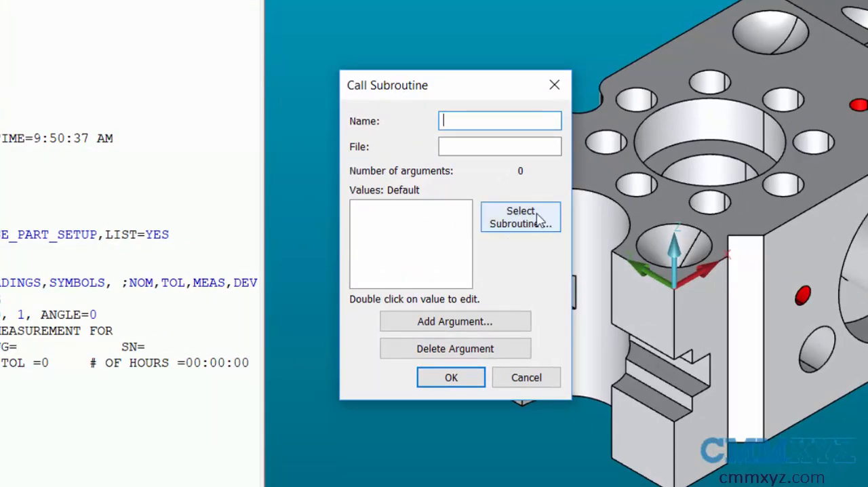
# Step: Insert a CALLSUB to ALIGNMENTS from USER\subroutine demo.PRG
pyautogui.click(521, 217)
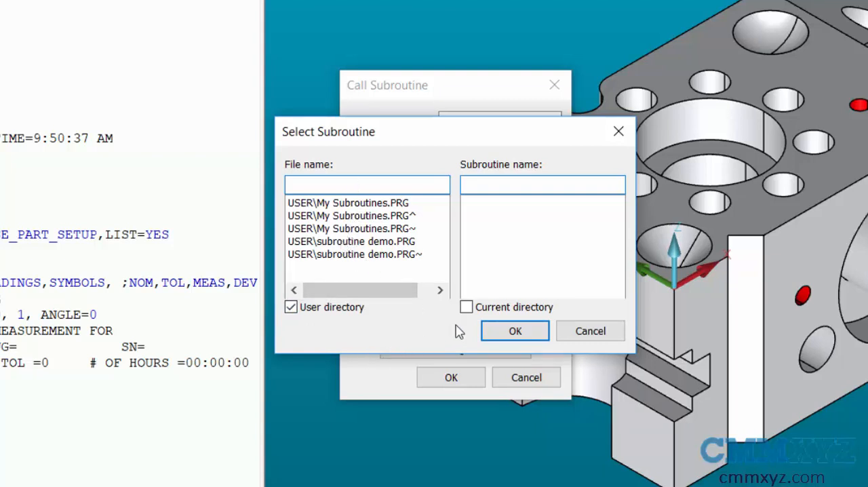
pyautogui.click(466, 307)
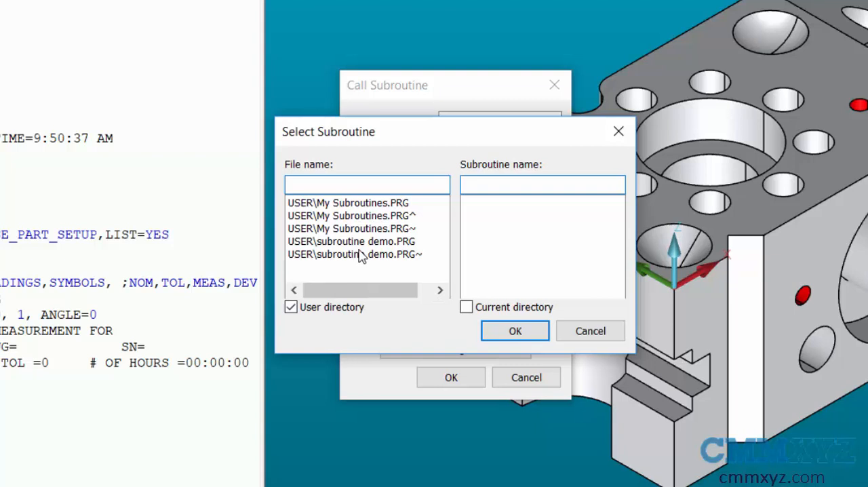
pyautogui.click(351, 241)
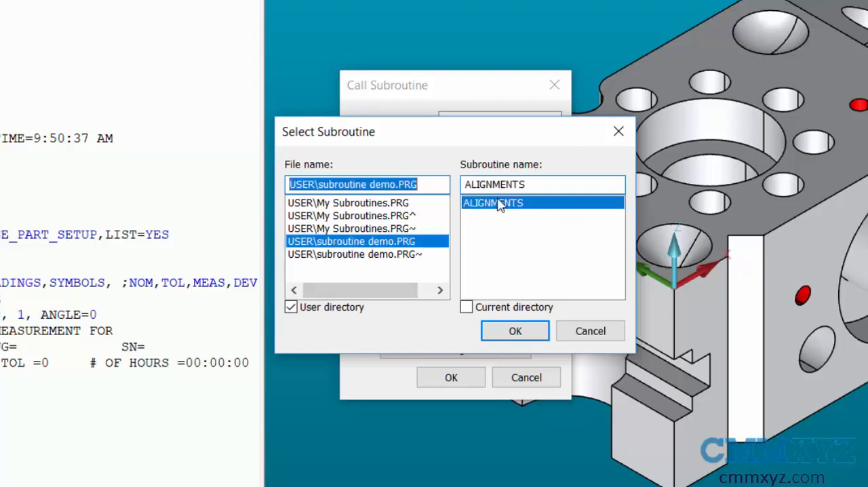
pyautogui.moveTo(504, 282)
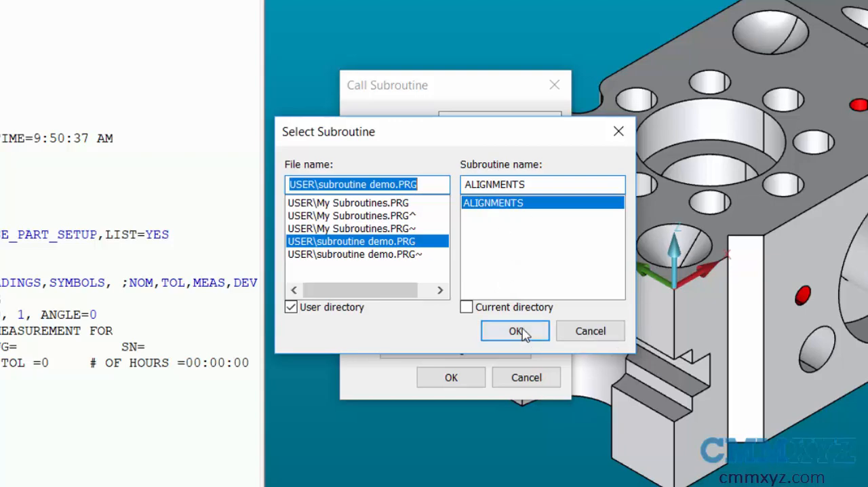
pyautogui.click(514, 331)
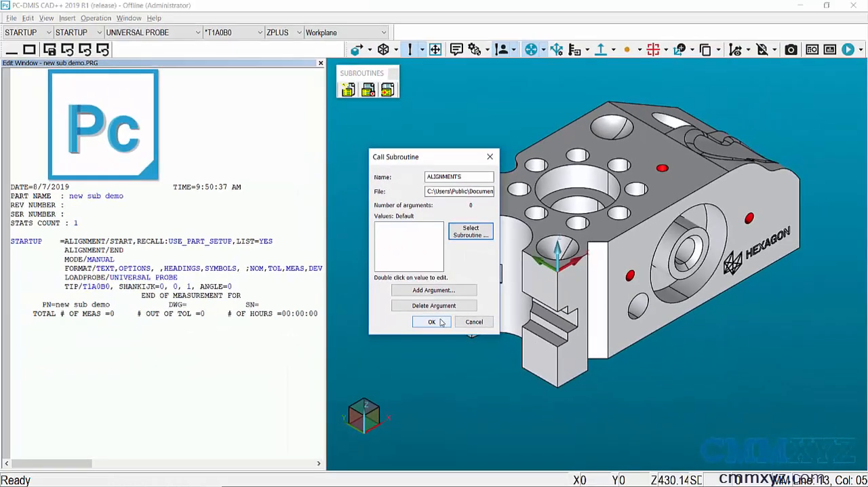
pyautogui.click(431, 321)
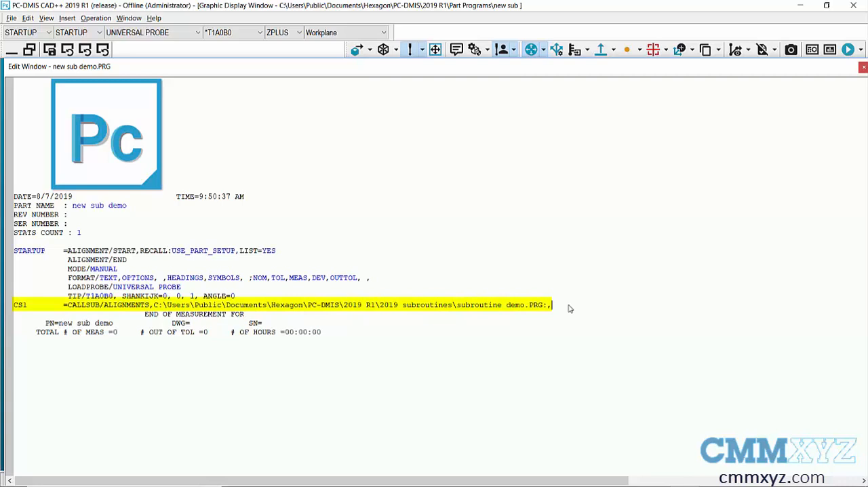
pyautogui.moveTo(428, 241)
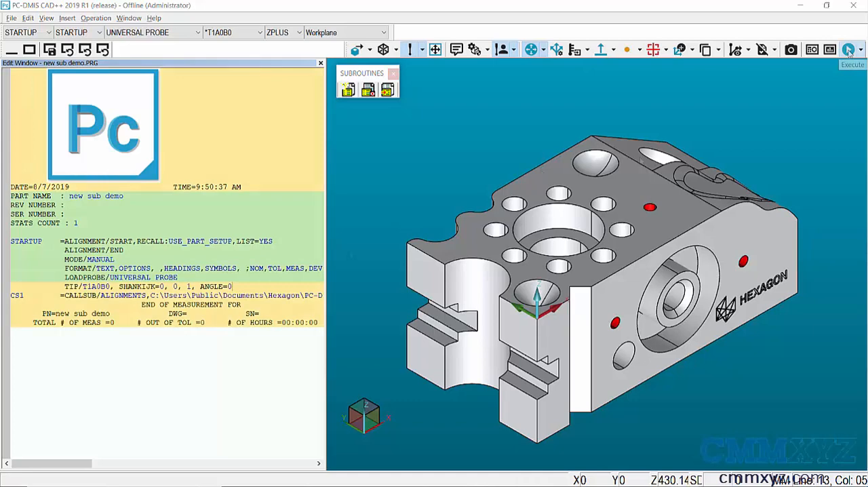
# Step: Execute the routine, continuing through the plane, line and point measurement prompts
pyautogui.click(849, 49)
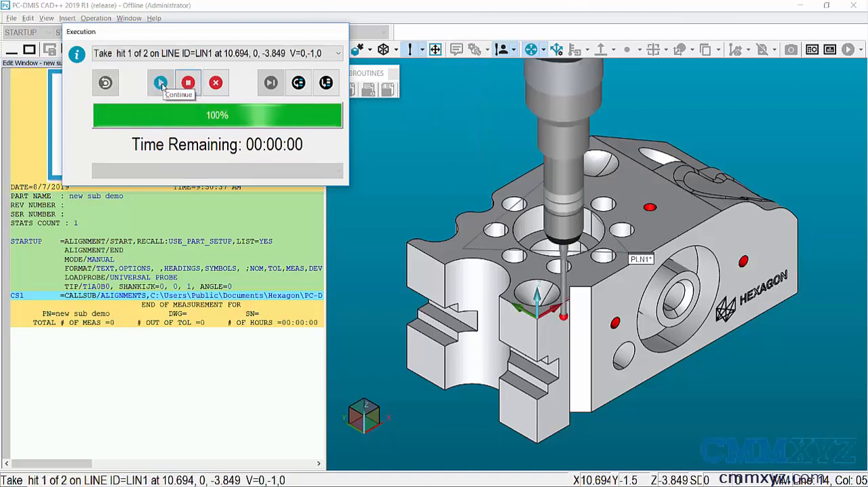
pyautogui.click(161, 82)
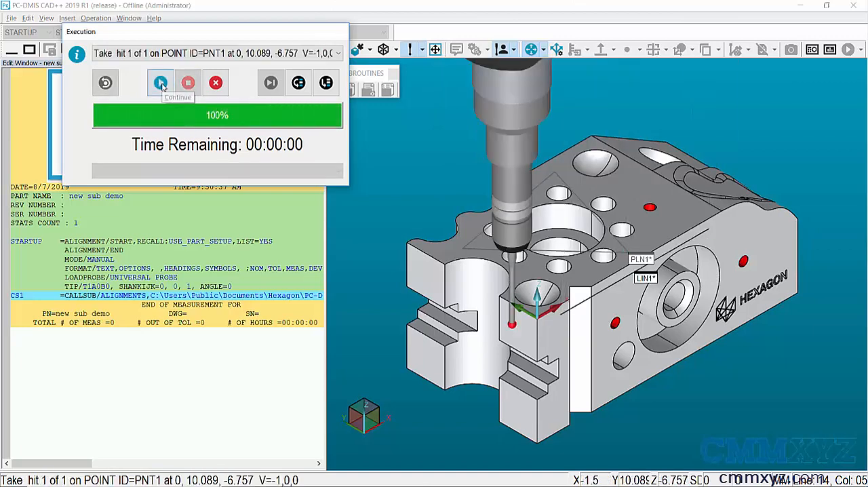
pyautogui.click(161, 82)
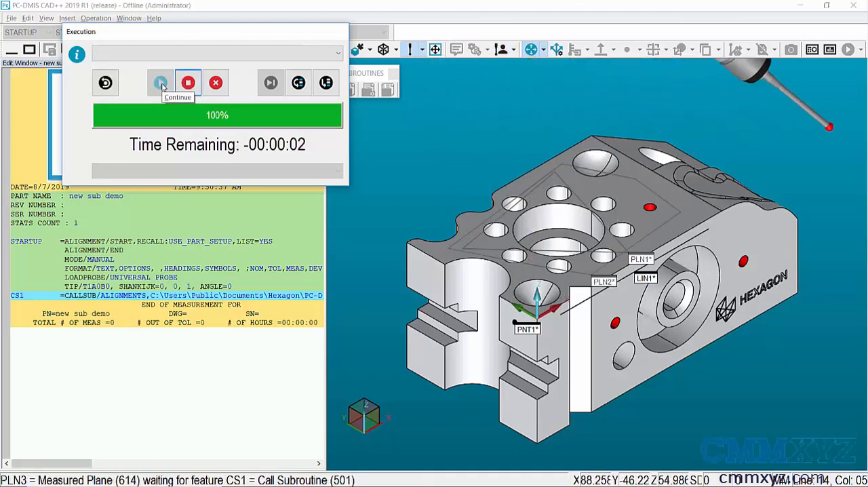